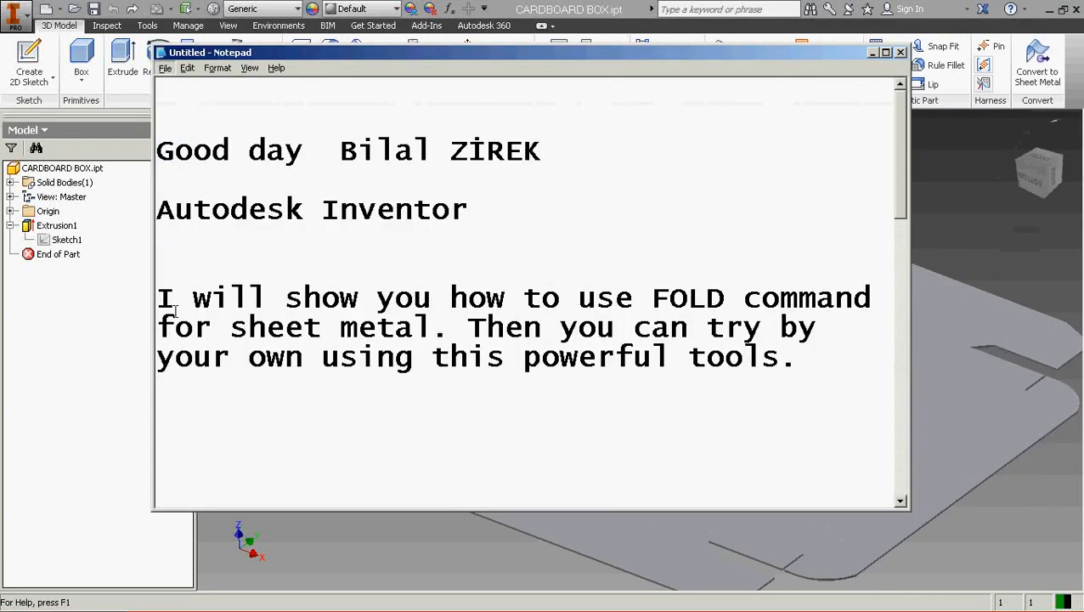
Highlight and clear lines of the Notepad intro note about the FOLD command.
drag(156, 297, 867, 298)
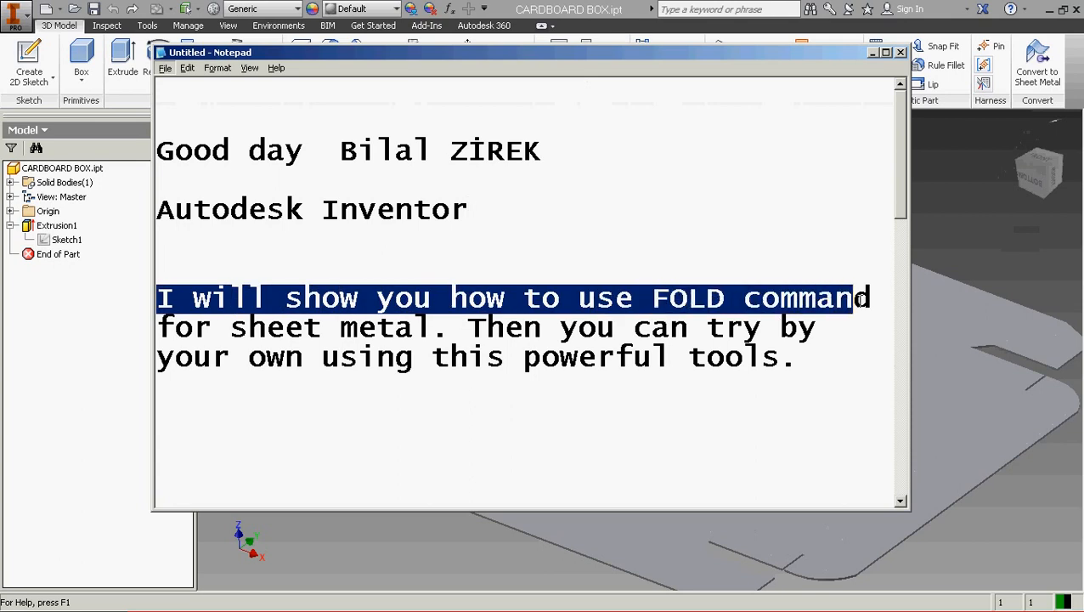
click(445, 327)
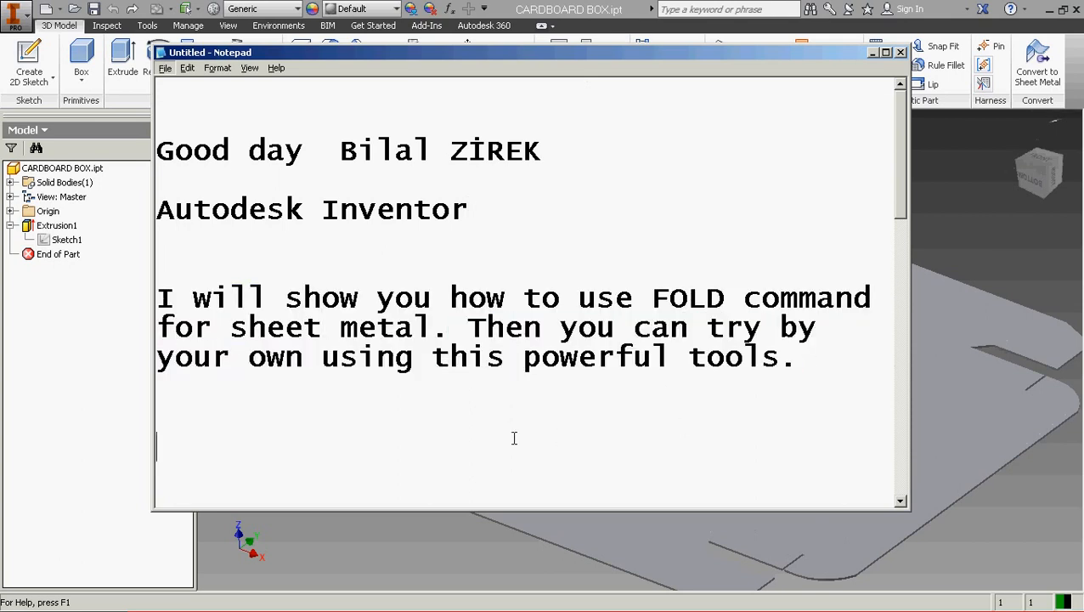
drag(321, 357, 744, 356)
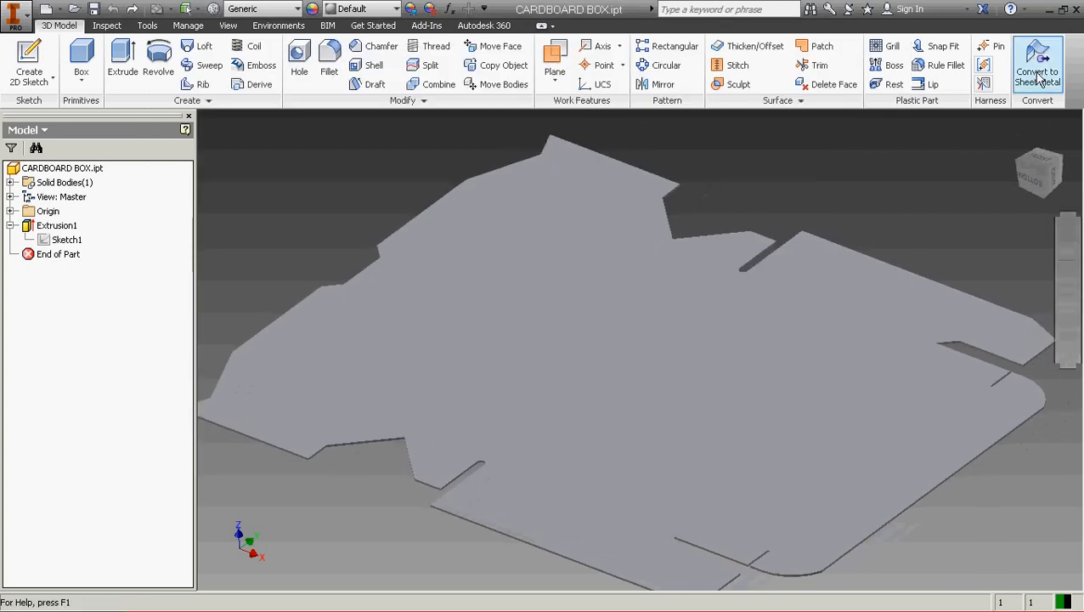
Convert the flat cardboard part to sheet metal, accepting the uniform-thickness warning.
click(1037, 64)
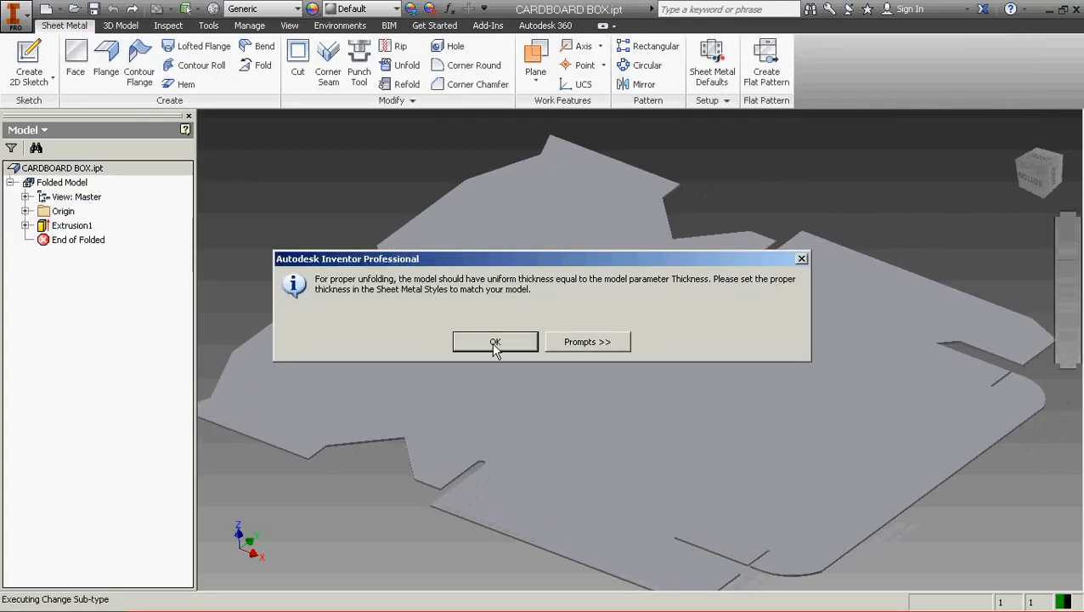
click(495, 341)
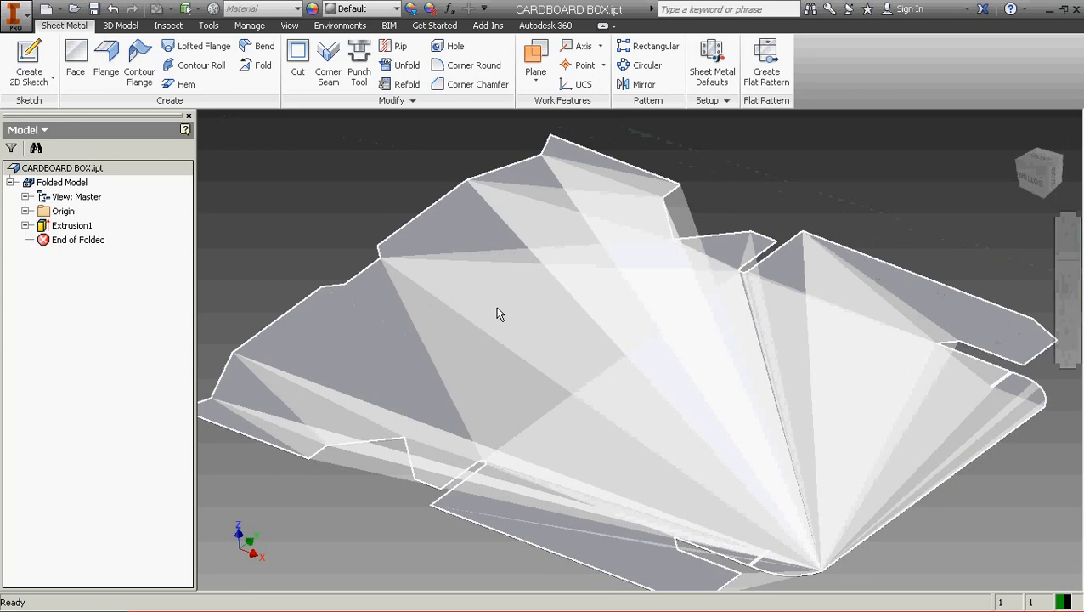
In Sheet Metal Defaults, stop using thickness from the rule and set thickness to 0.7mm.
click(72, 225)
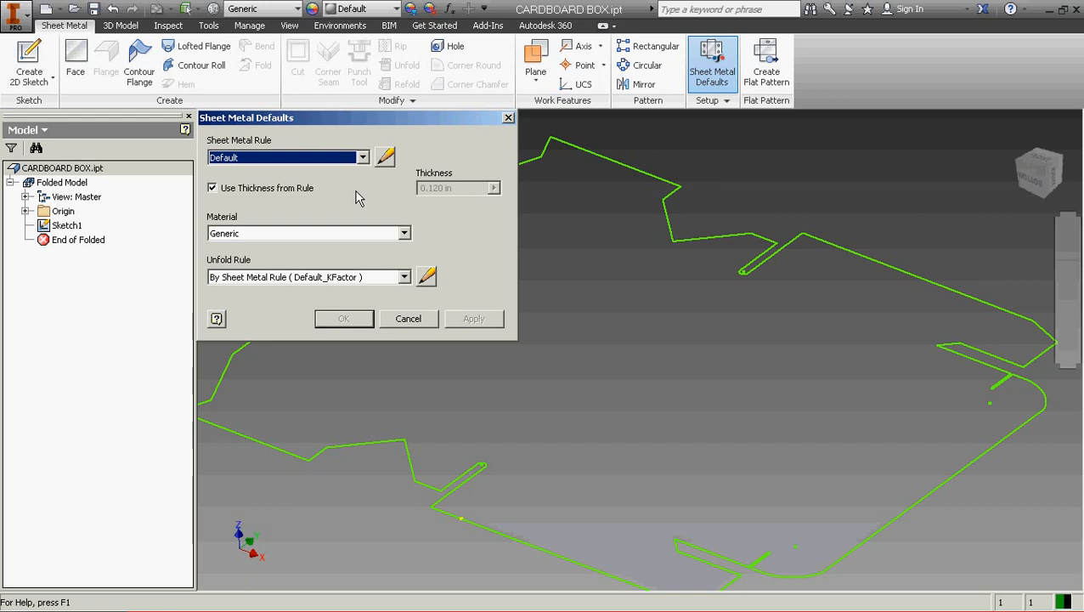
click(212, 188)
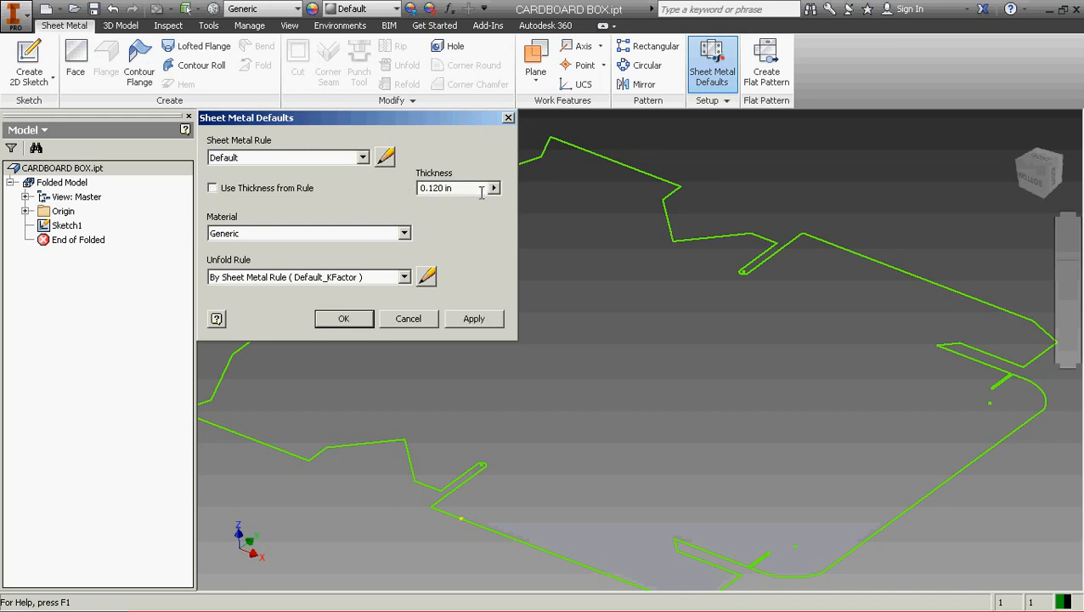
text(0.77)
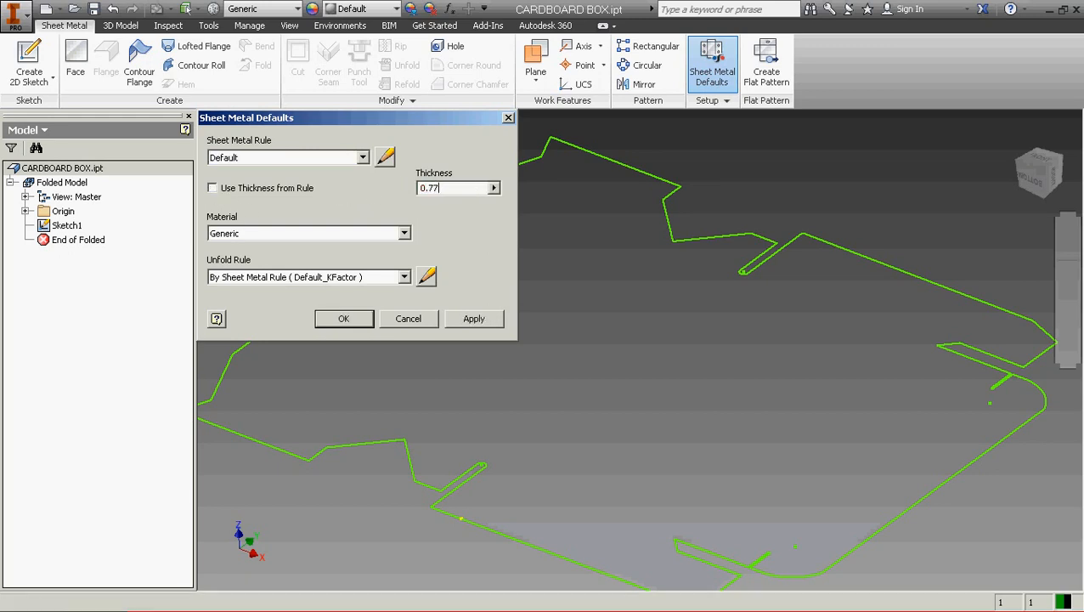
text(0.7mm)
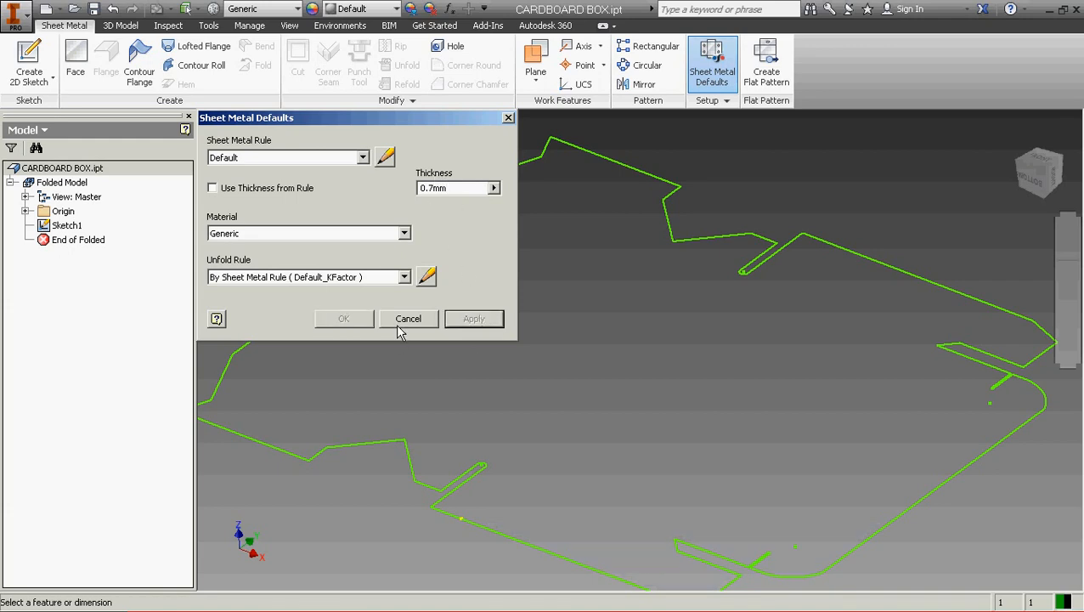
click(408, 318)
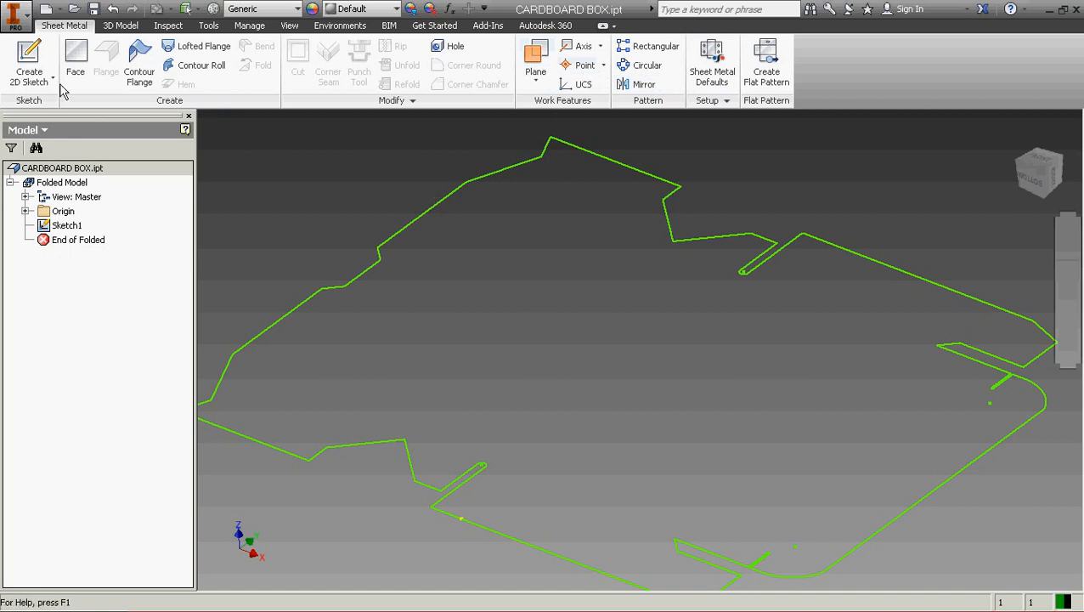
Create a sheet-metal Face from the box outline and try a second Face, finding no unconsumed sketches.
click(74, 64)
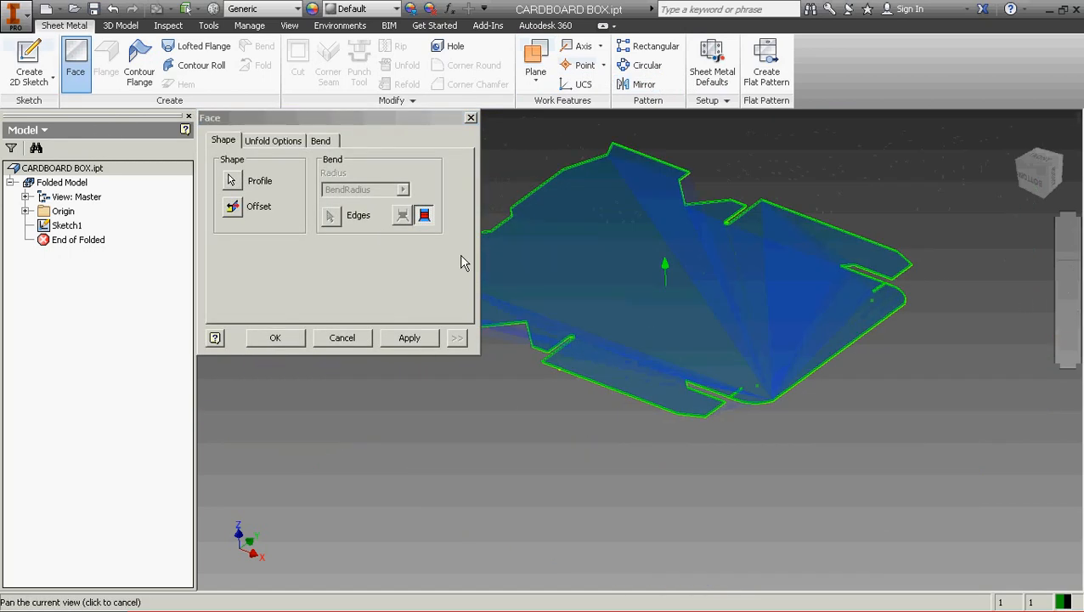
mouse_move(271, 331)
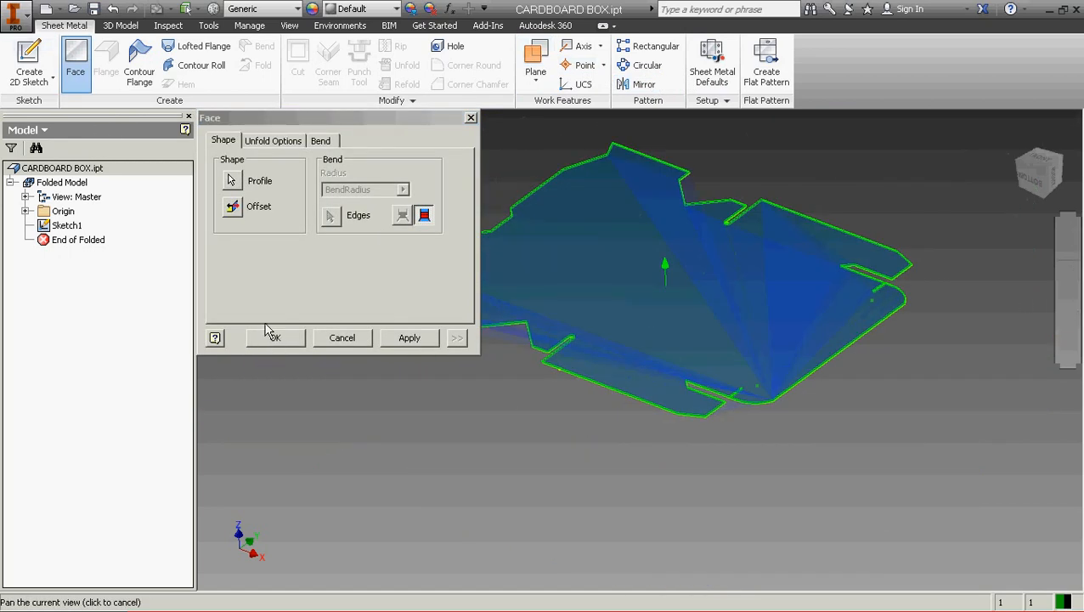
click(275, 337)
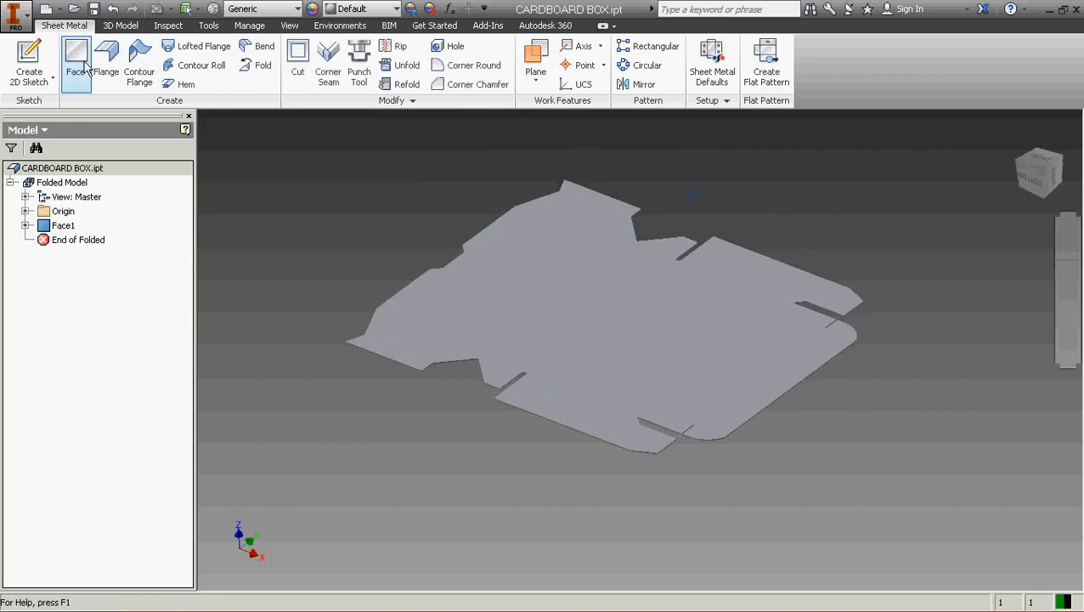
click(76, 59)
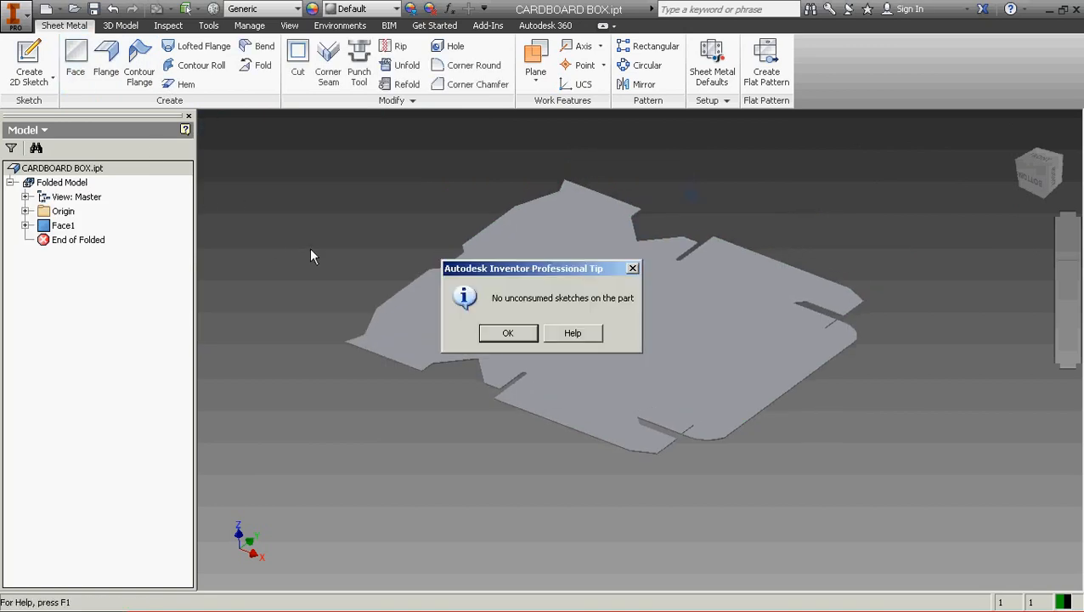
Dismiss the no-sketches message and begin dimensioning the new bend line across the flap.
click(507, 333)
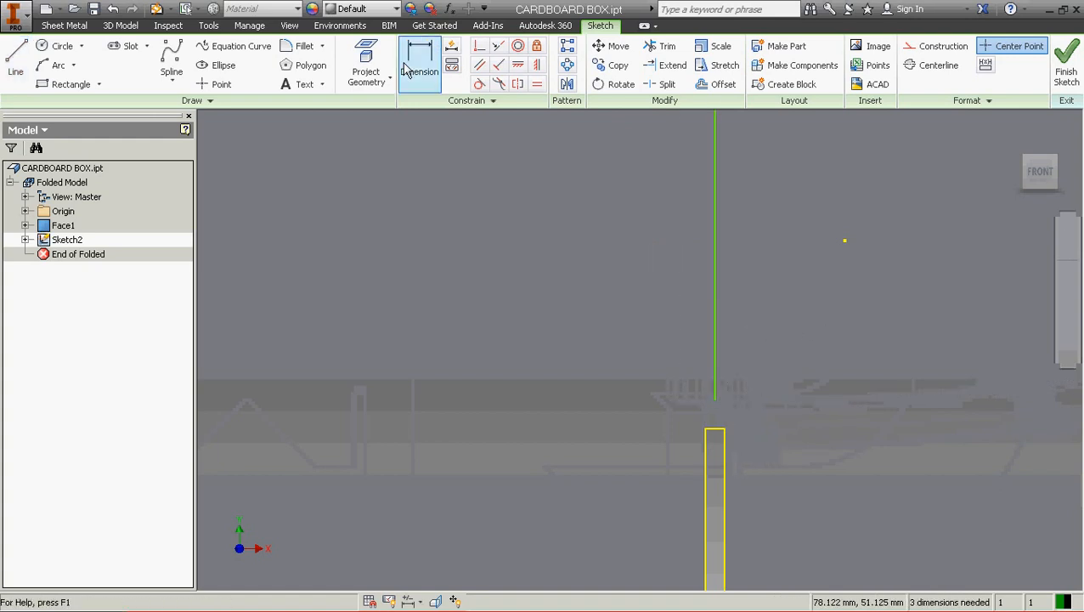
click(419, 70)
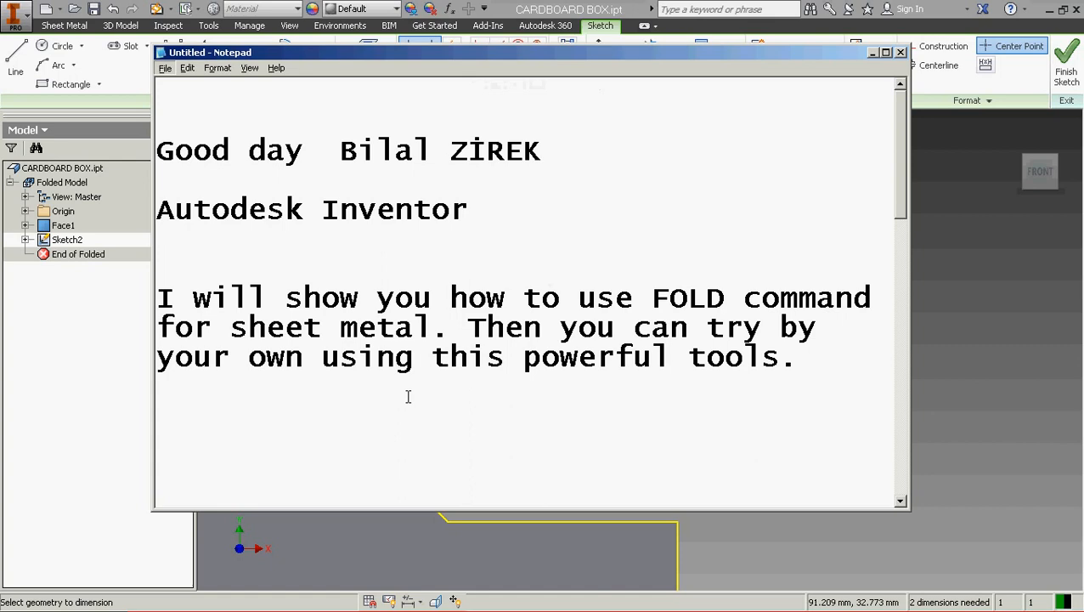
Review the Notepad note that bend lines must be trimmed or extended exactly to the boundary.
scroll(down, 3)
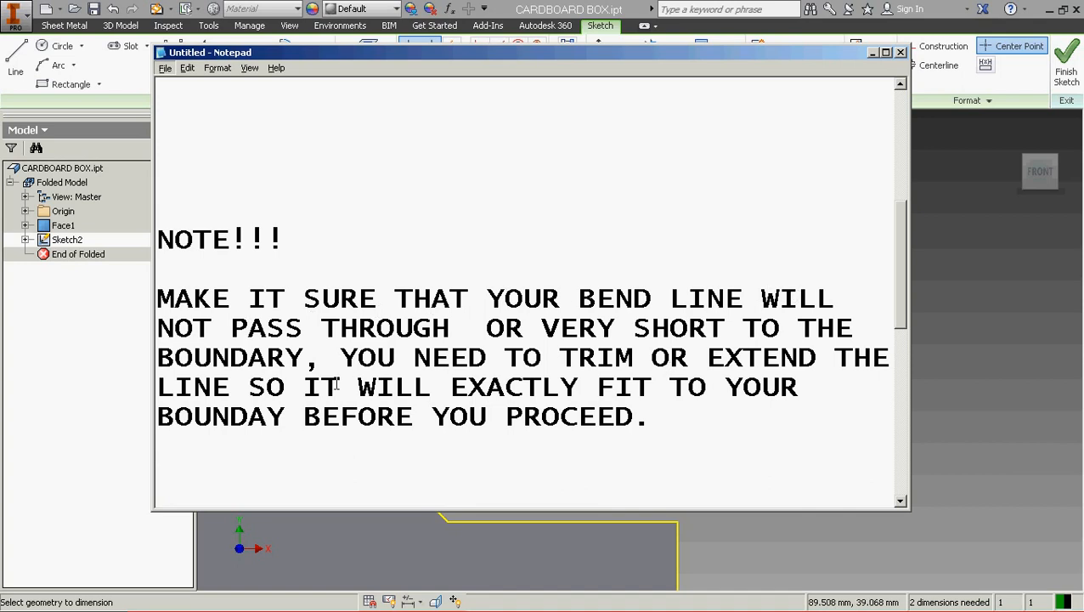
mouse_move(843, 340)
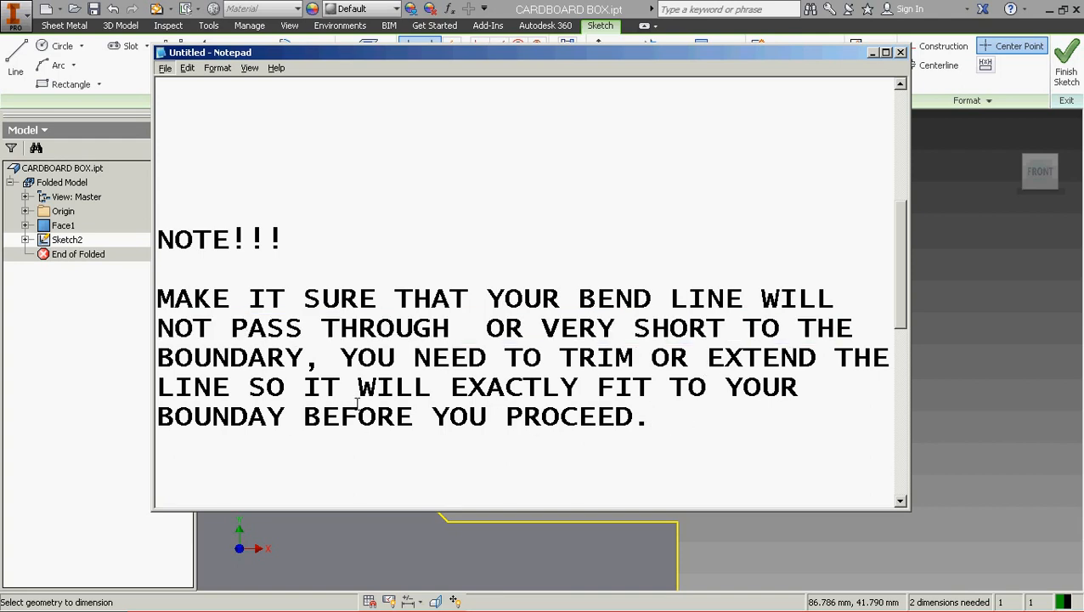
double_click(505, 387)
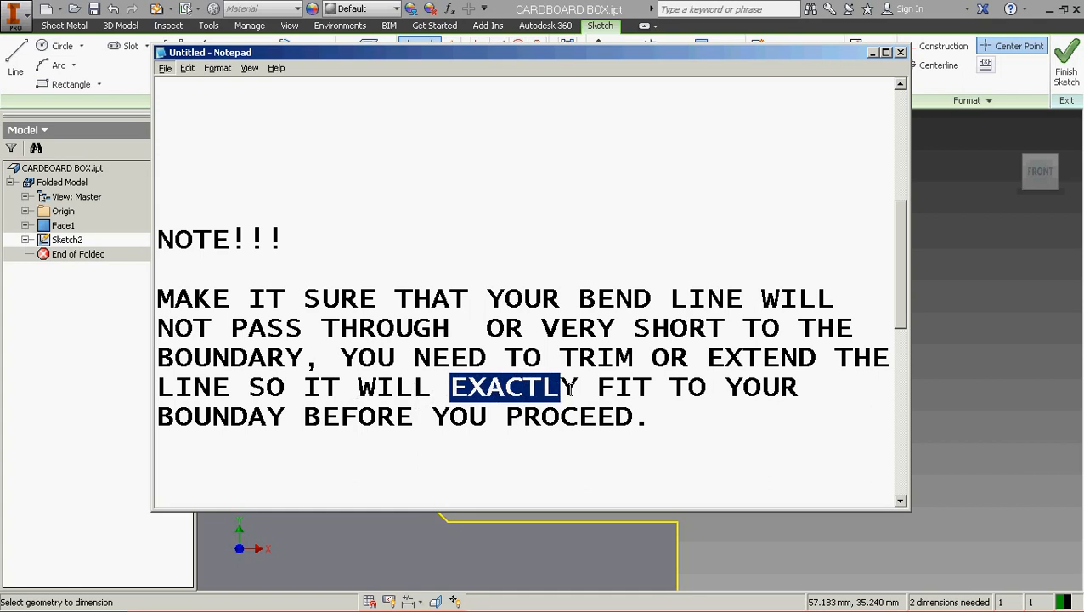
double_click(220, 416)
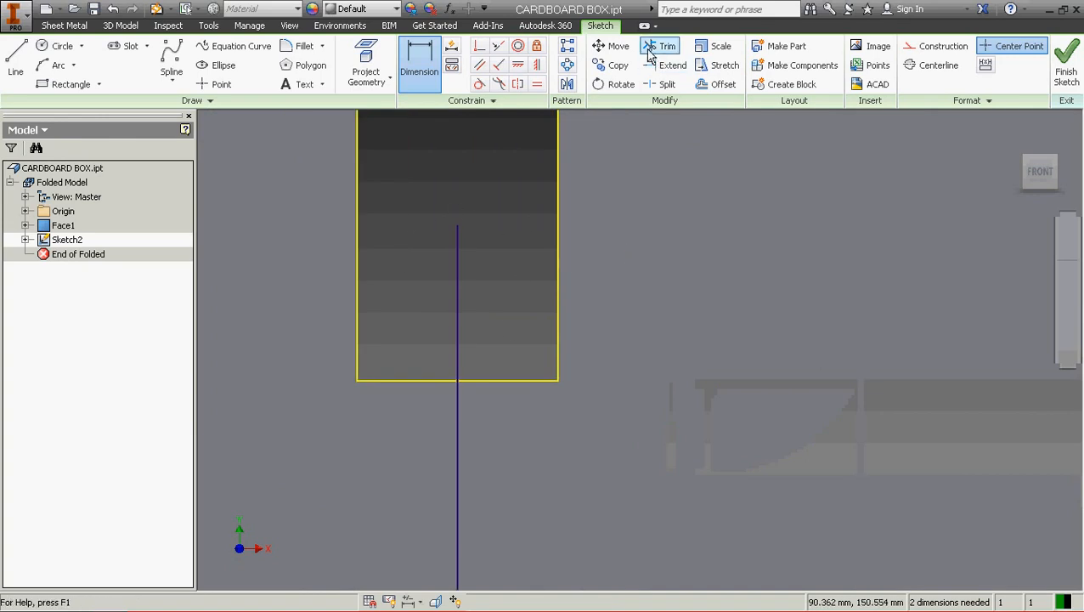
Trim and extend the bend line to end exactly at the flap edges, then finish the sketch.
click(668, 45)
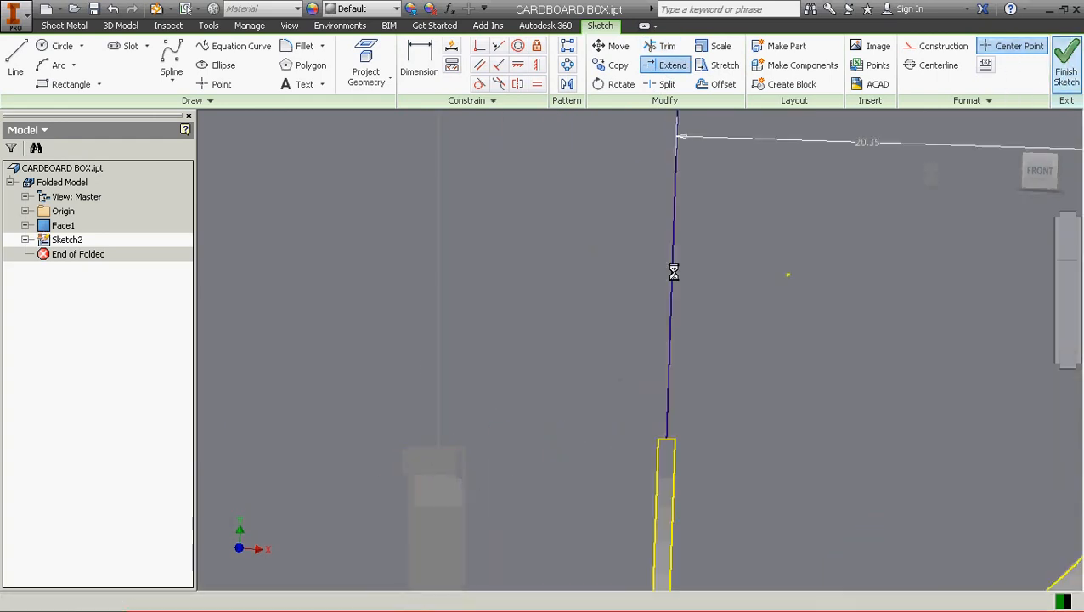
click(1067, 59)
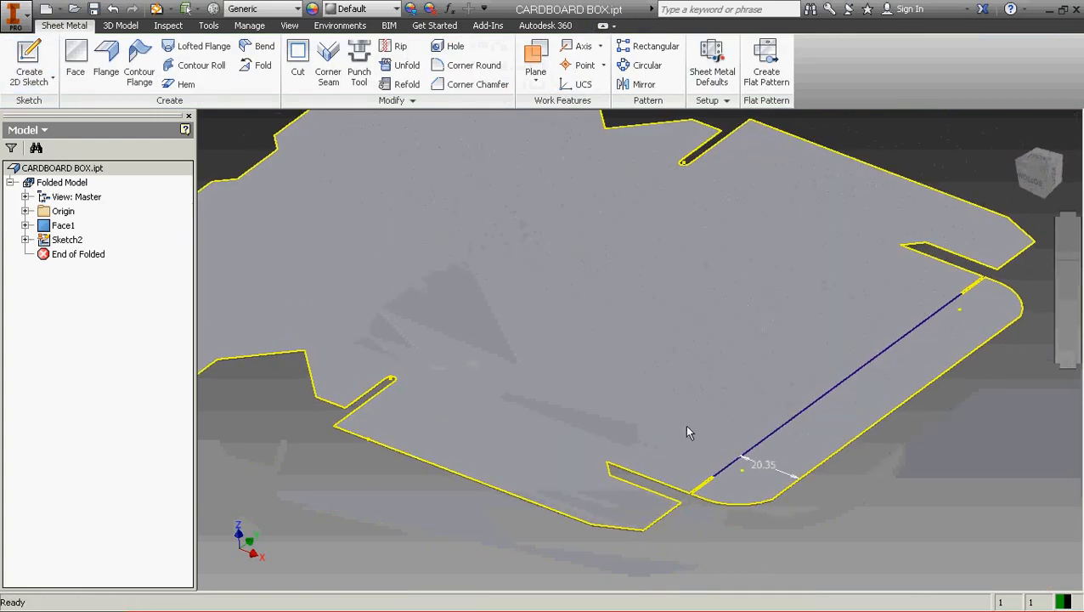
drag(689, 431, 427, 218)
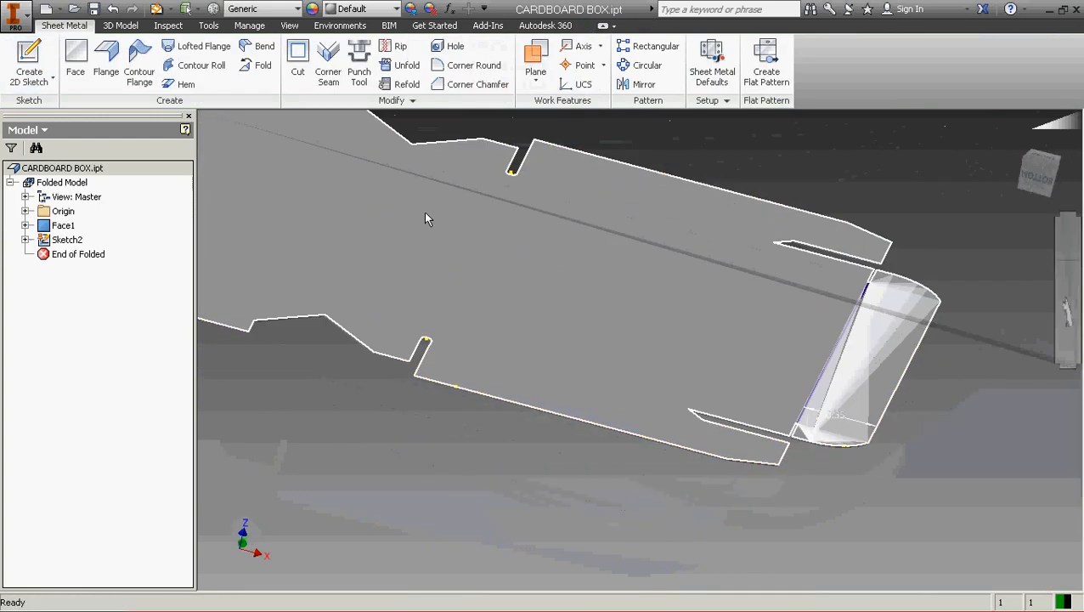
Fold the end flap 90 degrees along the sketched bend line, centred on the line, creating Fold1.
click(263, 65)
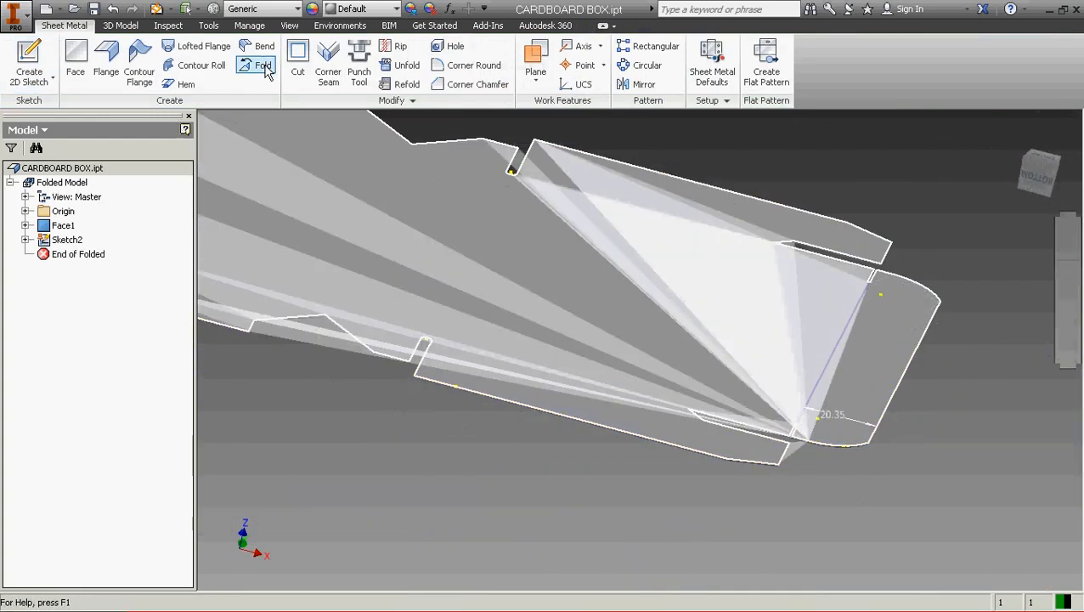
click(263, 65)
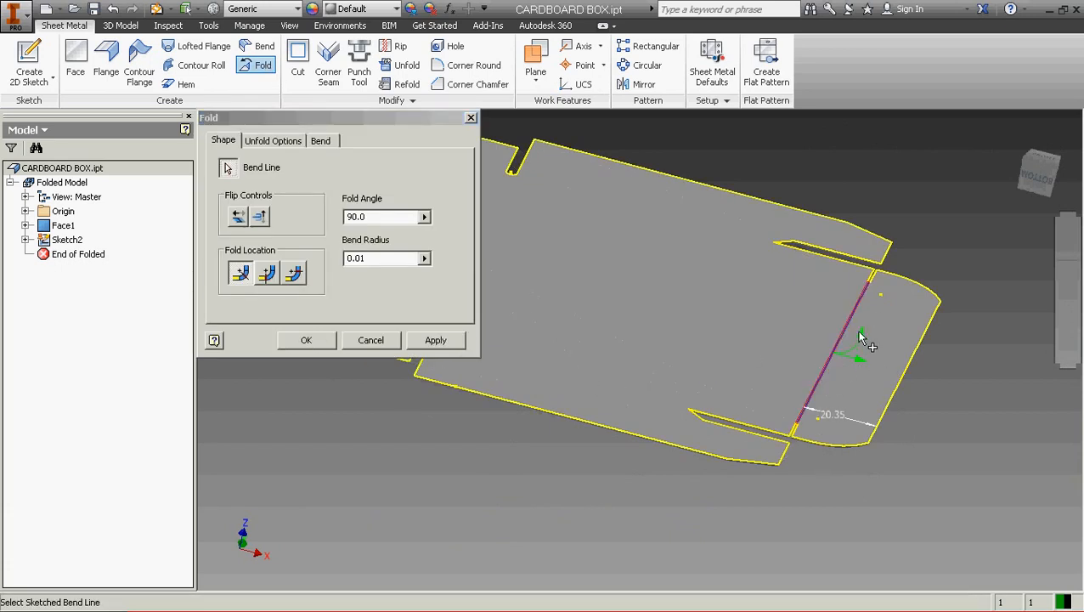
click(259, 216)
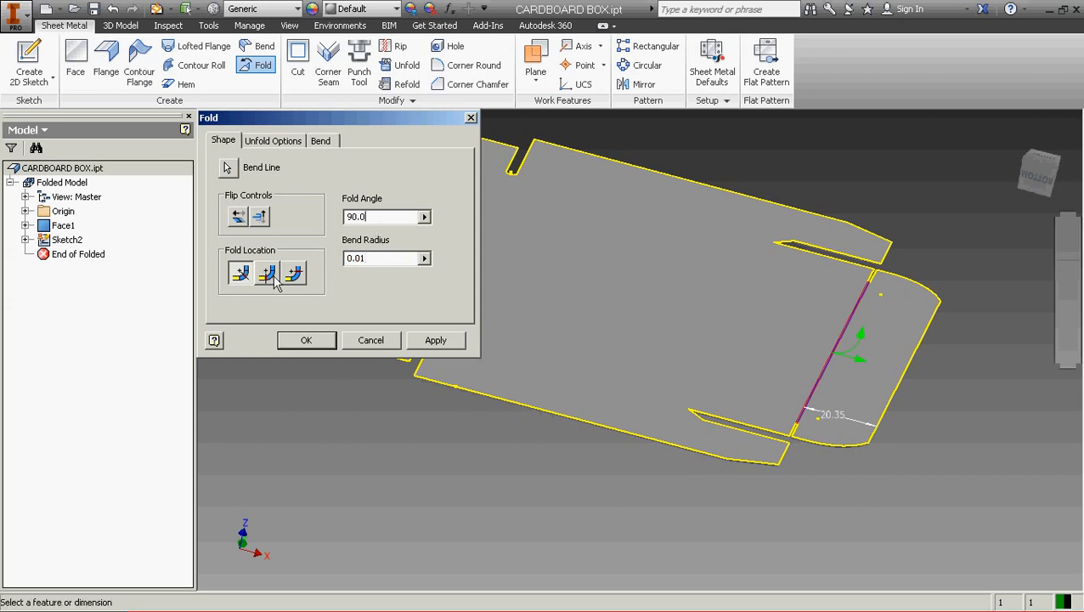
click(306, 340)
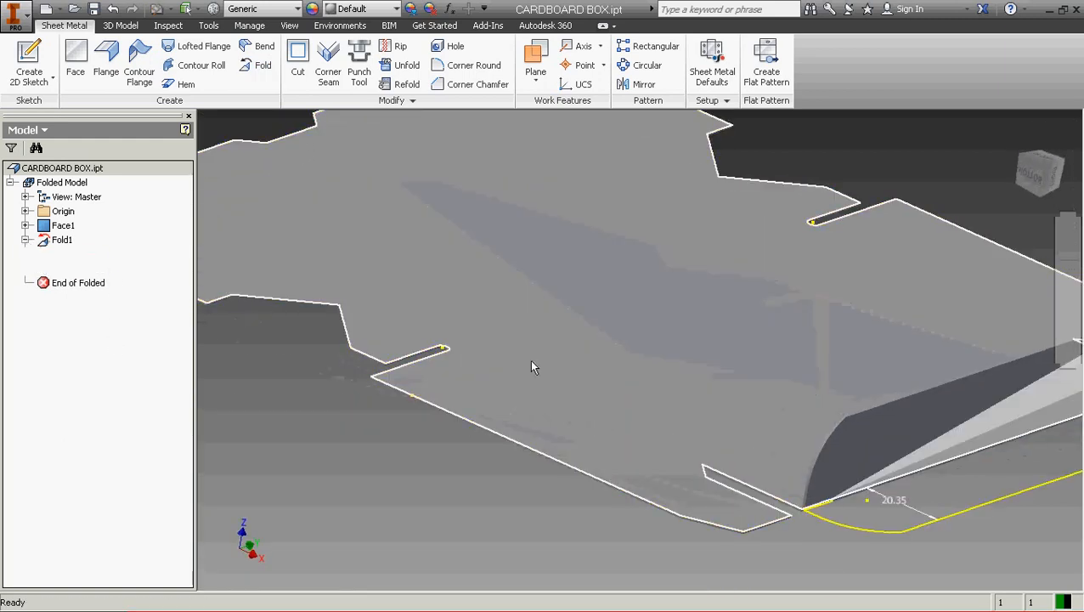
click(535, 65)
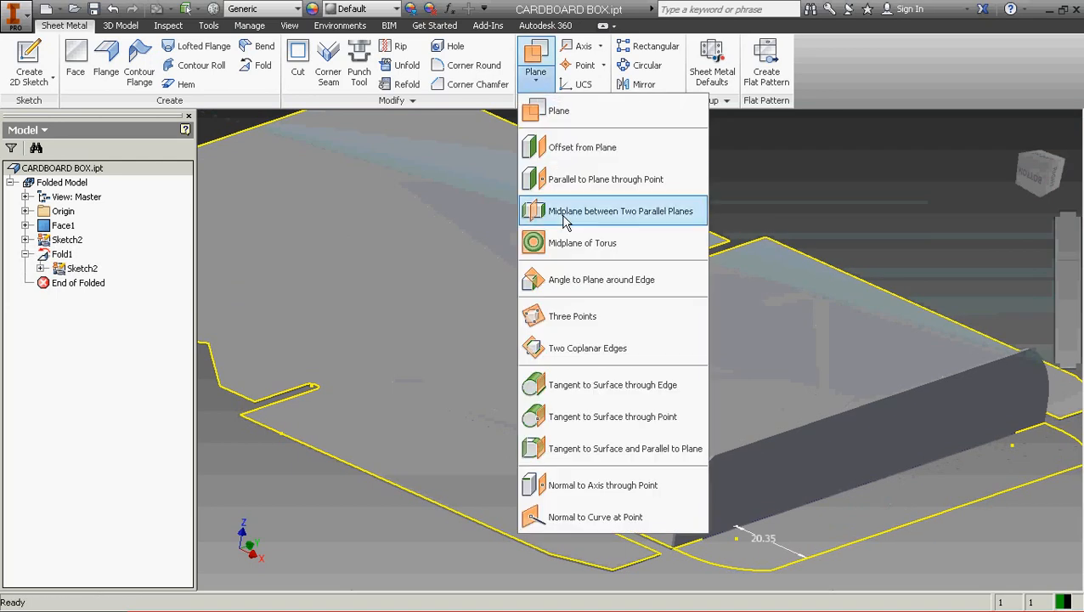
Create Work Plane1 midway between two parallel faces and start a new 2D sketch.
click(621, 211)
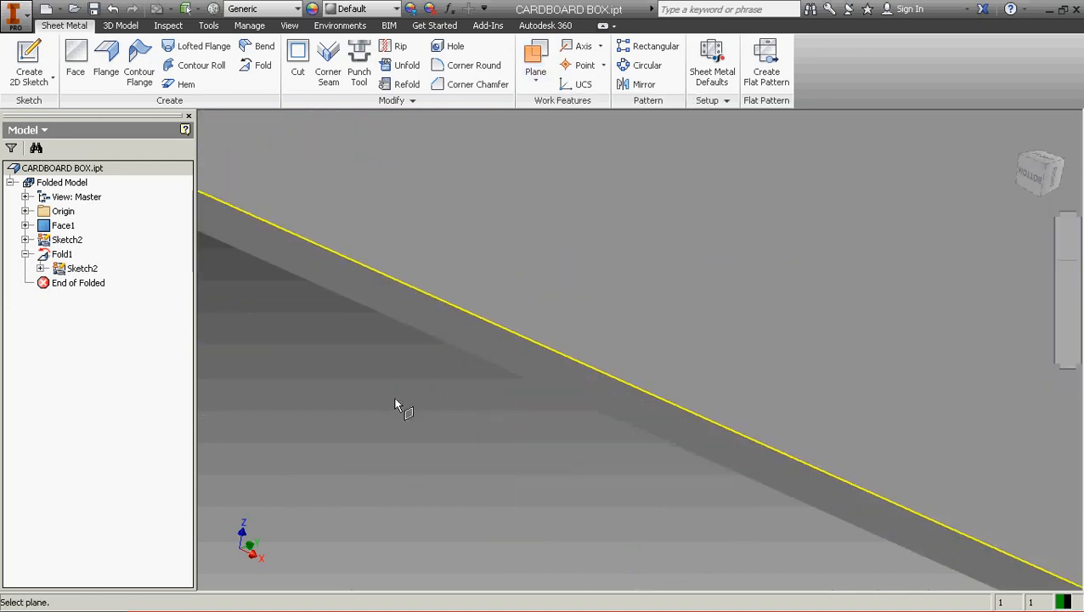
drag(399, 404, 552, 370)
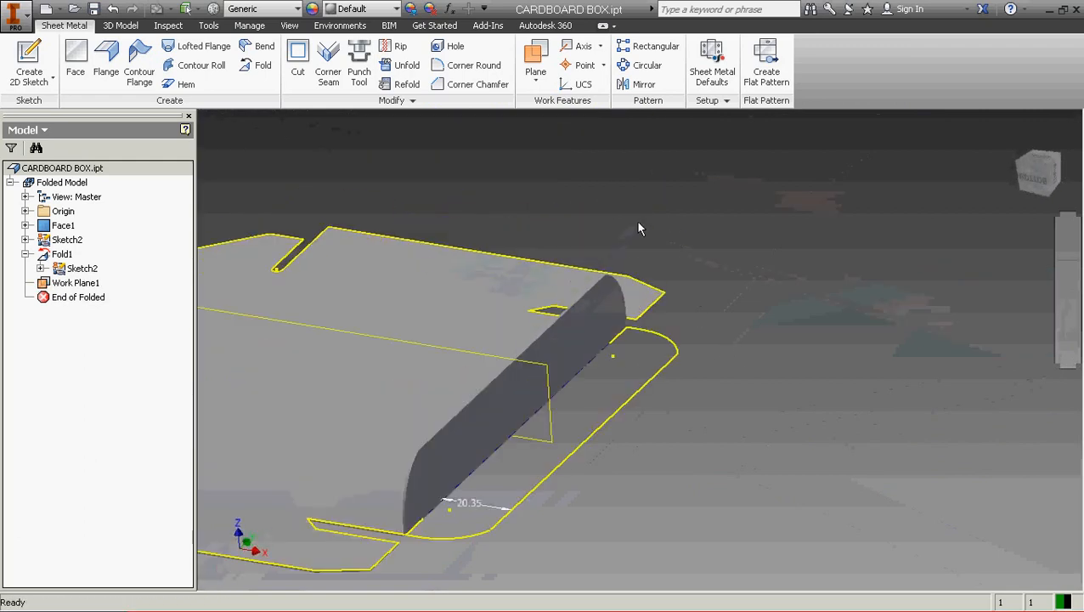
click(30, 59)
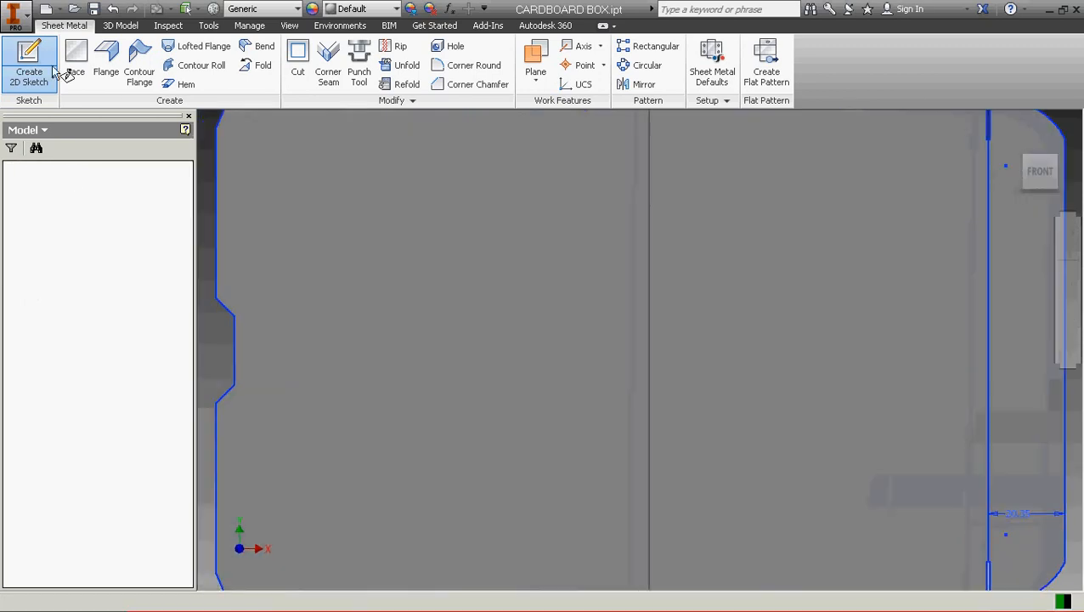
Edit the bend-line sketch, dimension the second bend line 27 mm from the flap edge, and finish.
click(29, 64)
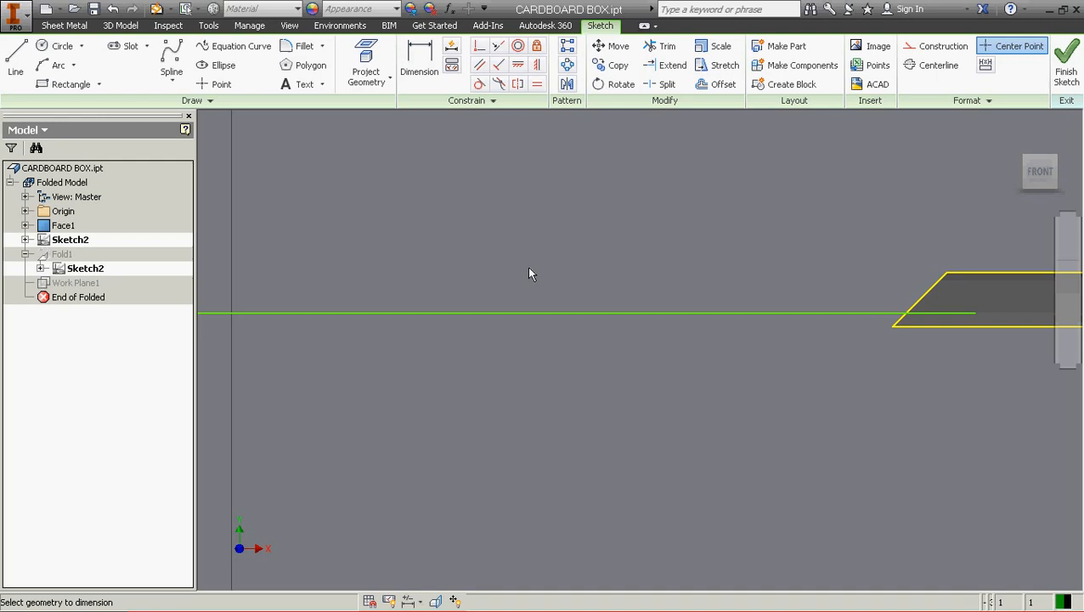
click(419, 63)
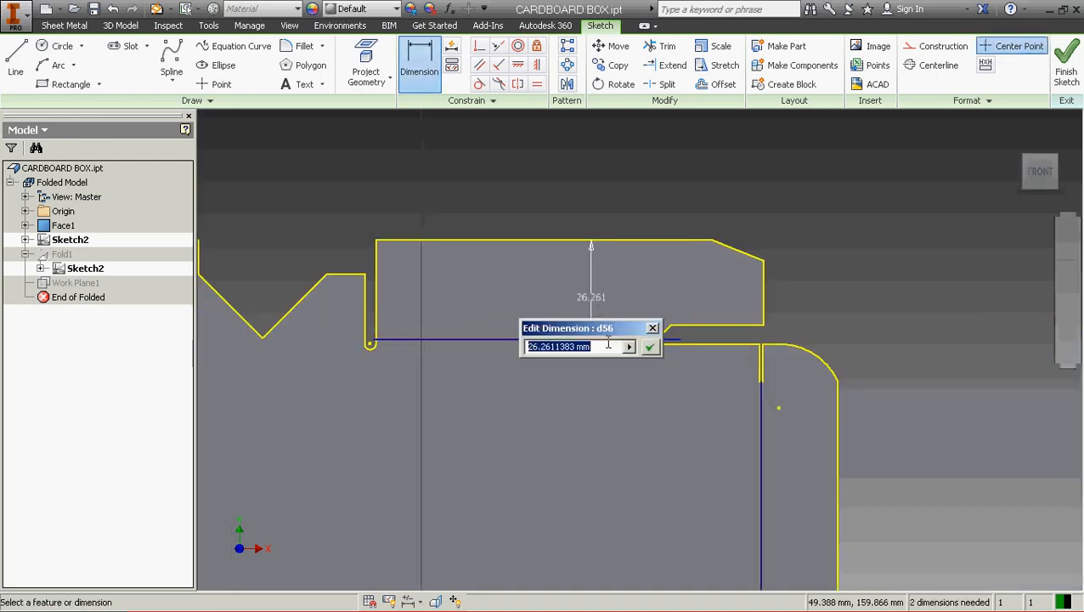
text(26.5 mm)
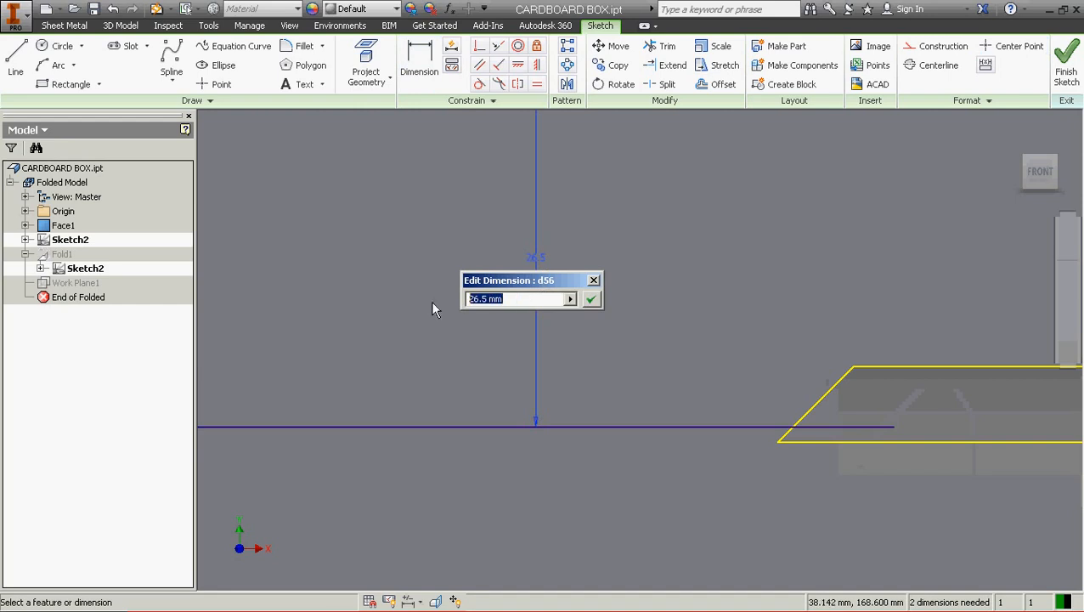
mouse_move(455, 334)
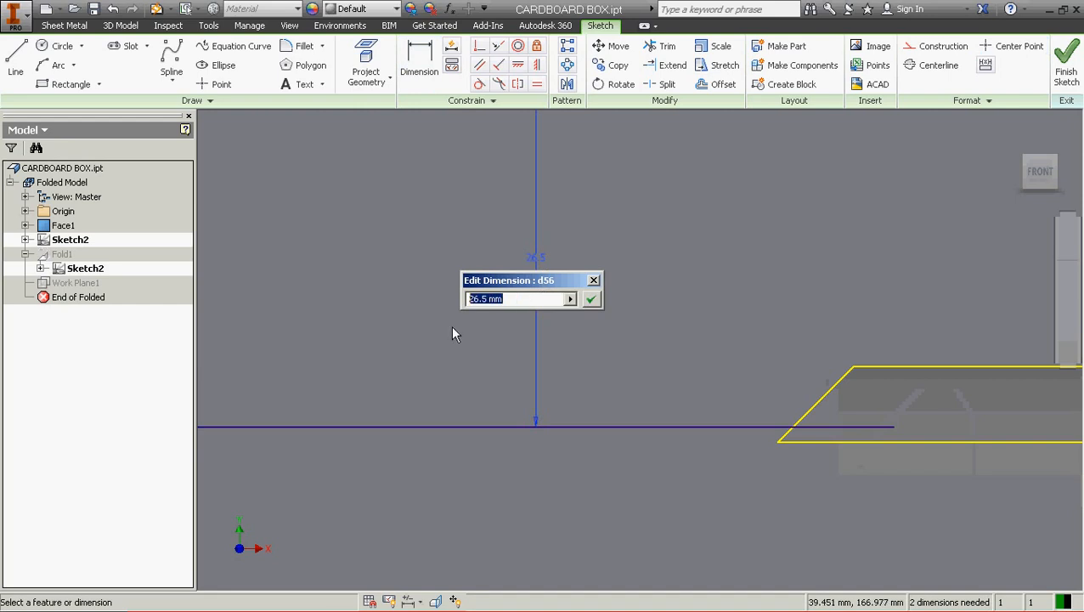
text(26.)
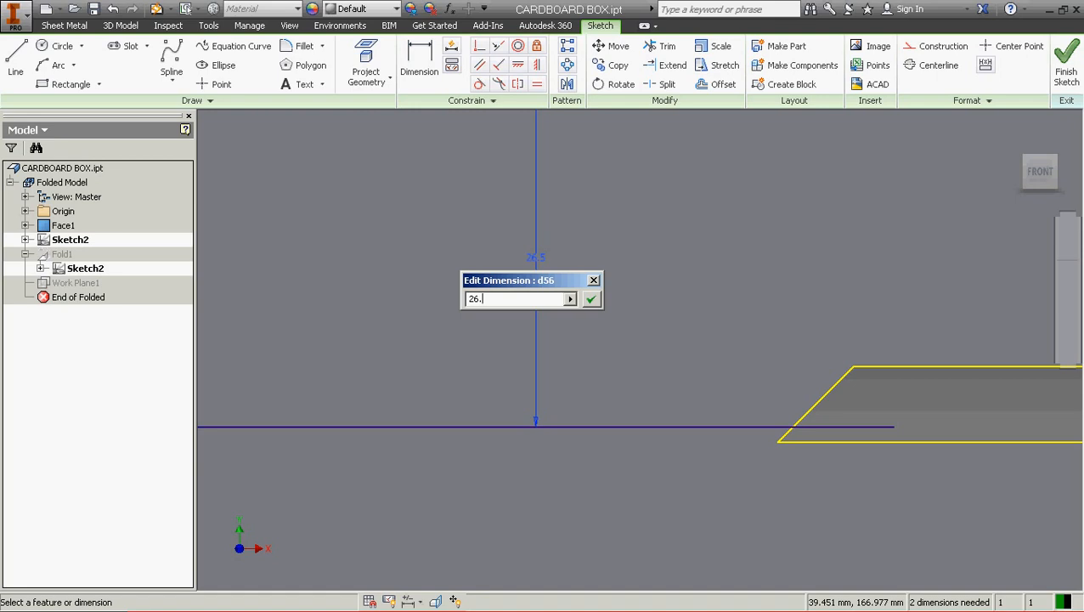
text(27)
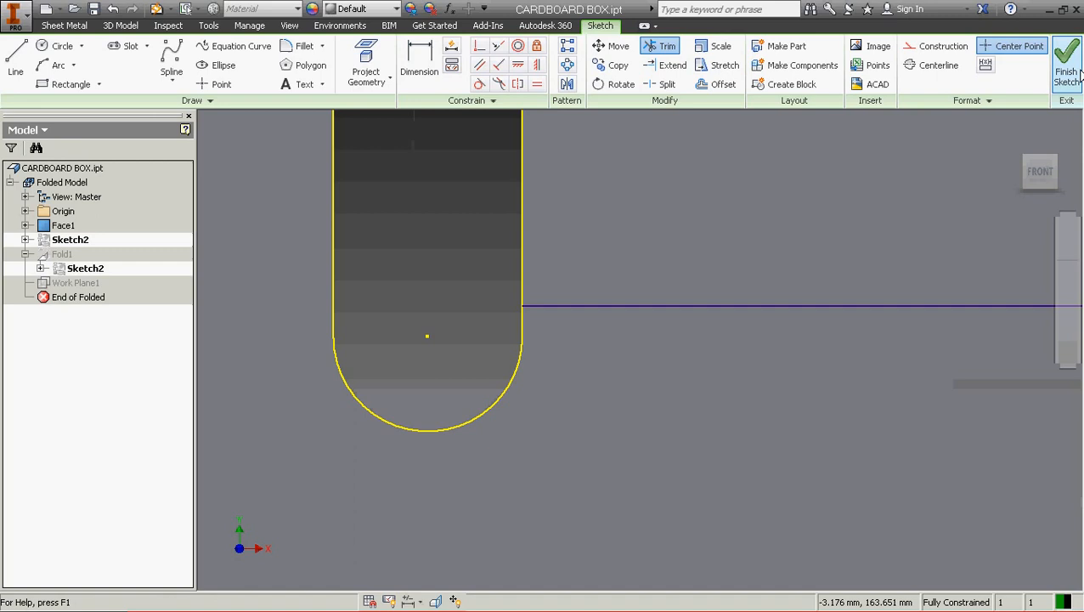
click(1068, 60)
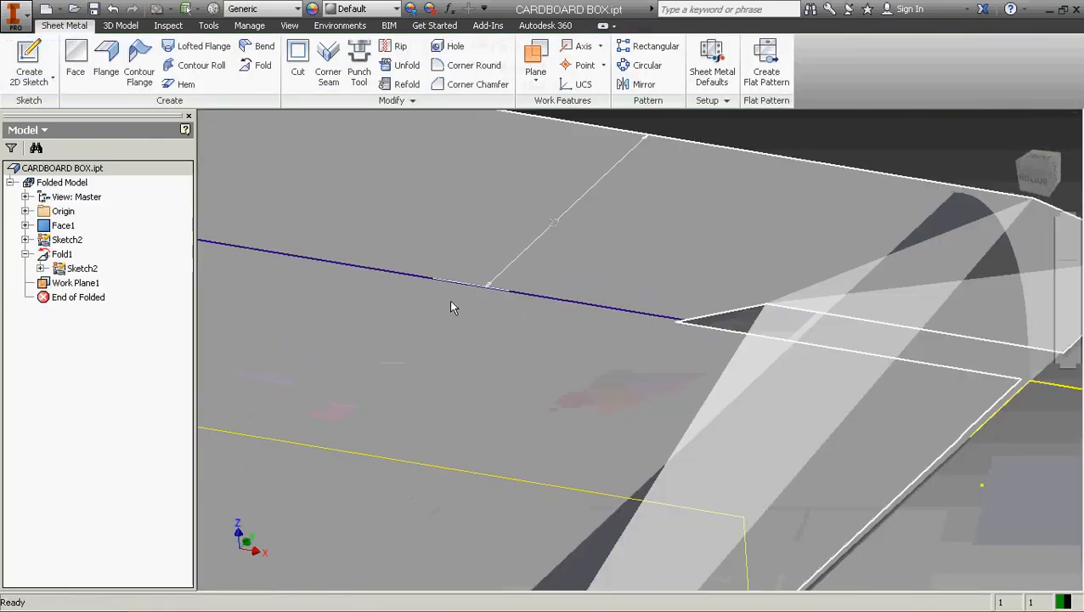
Fold the opposite flap 90 degrees along the 27 mm bend line, creating Fold2.
click(263, 66)
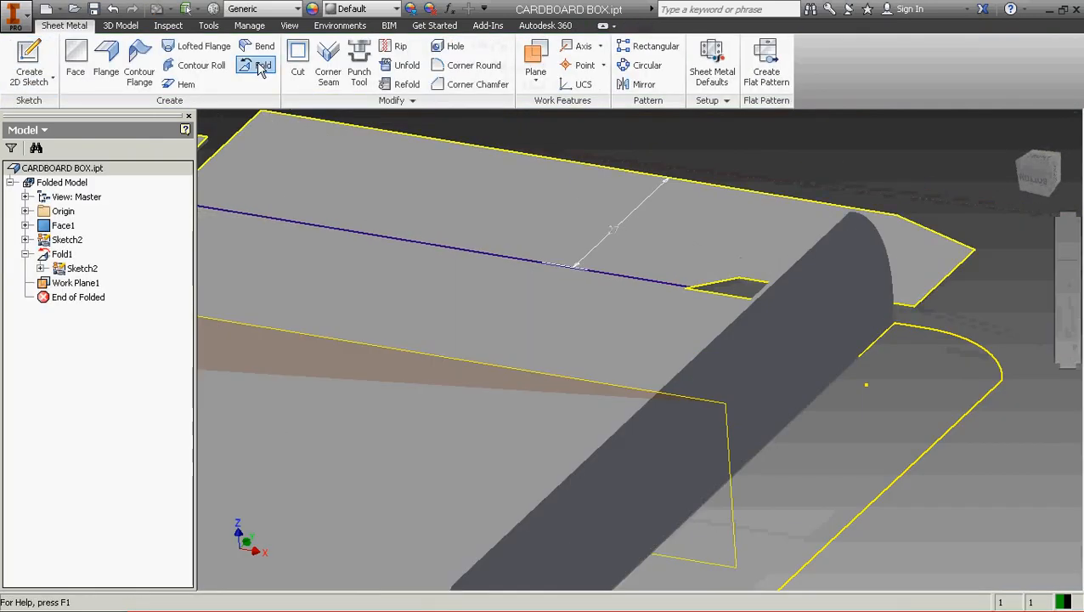
click(262, 65)
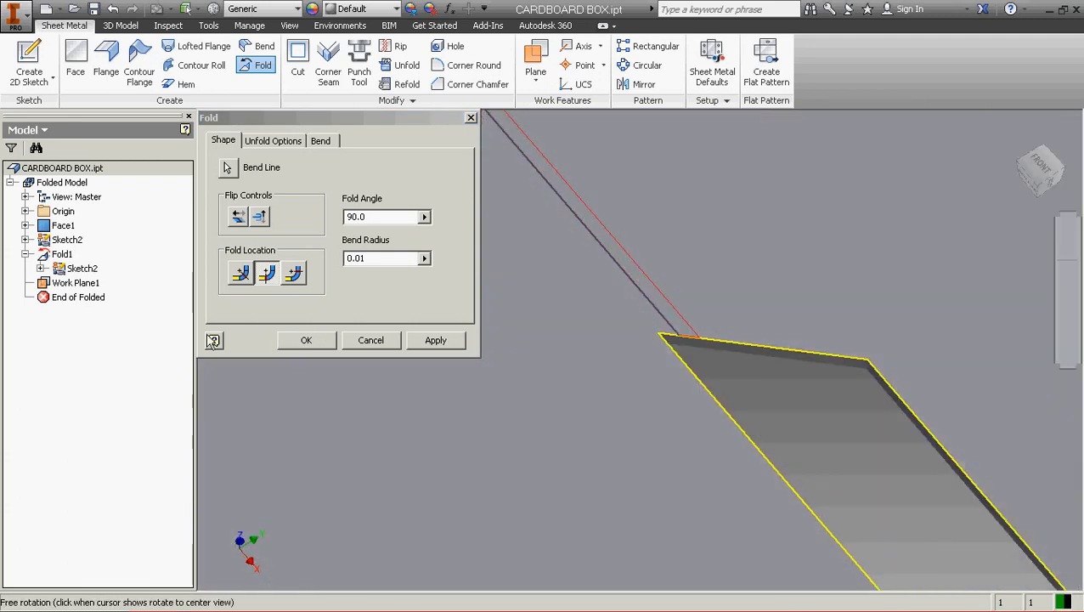
click(306, 340)
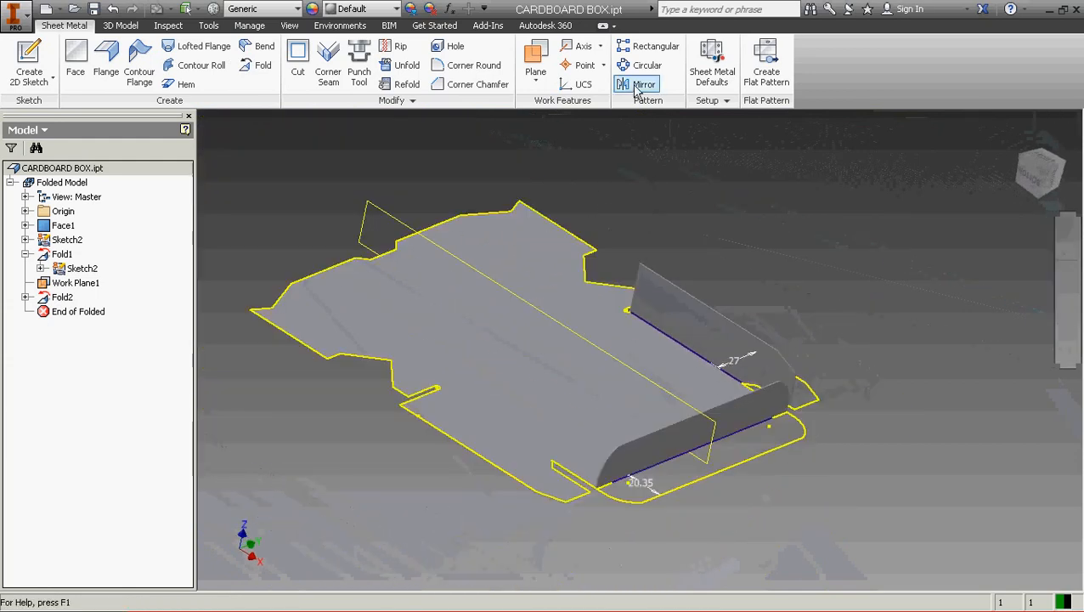
Create Mirror1 of Fold1 and Fold2 across Work Plane1 and inspect the mirrored flaps.
click(645, 84)
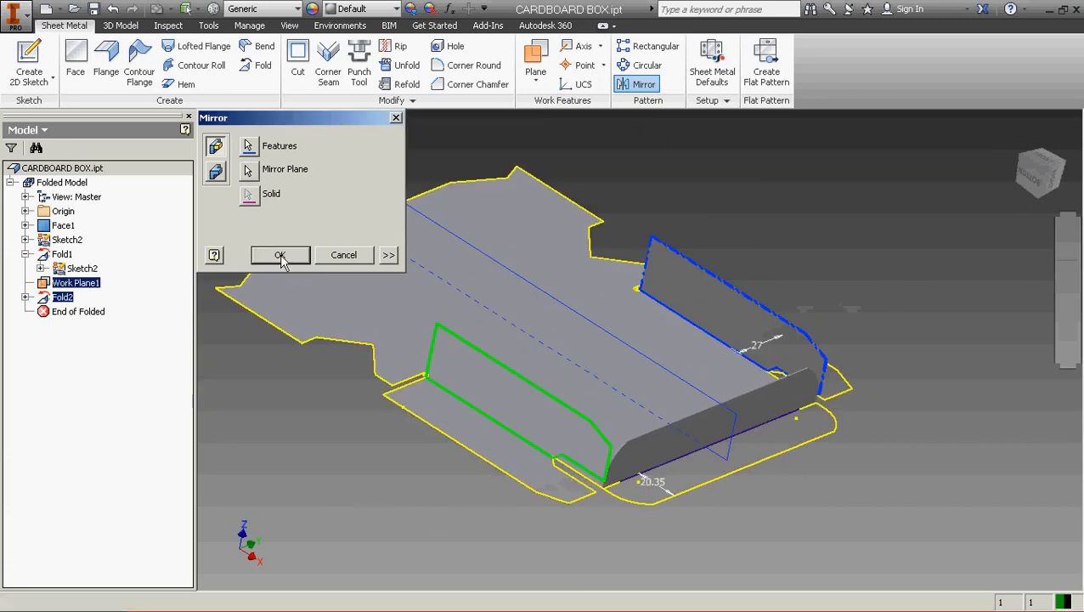
click(280, 255)
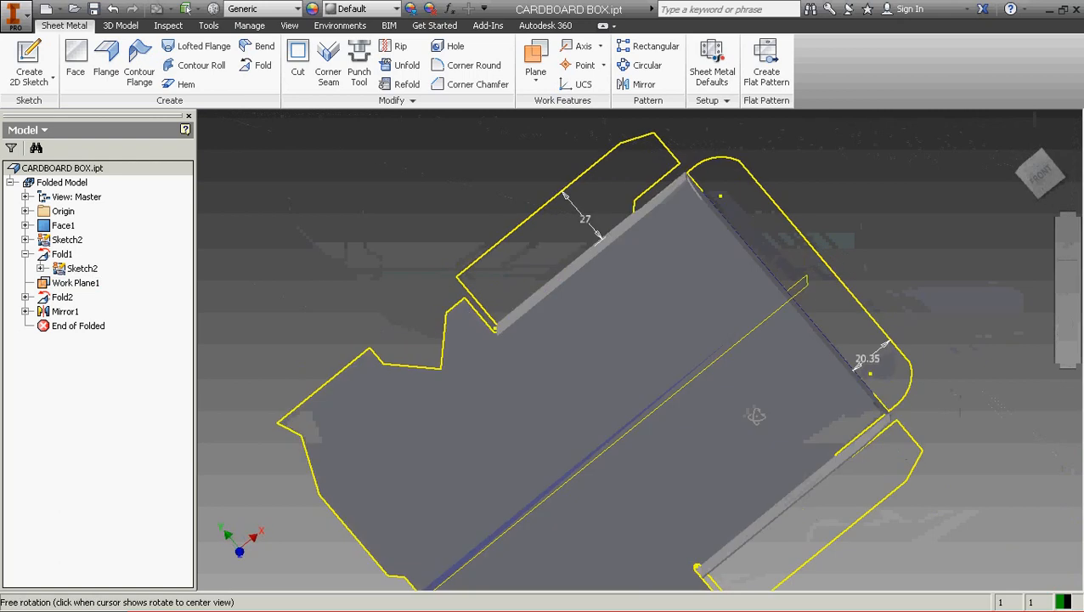
drag(756, 416, 701, 297)
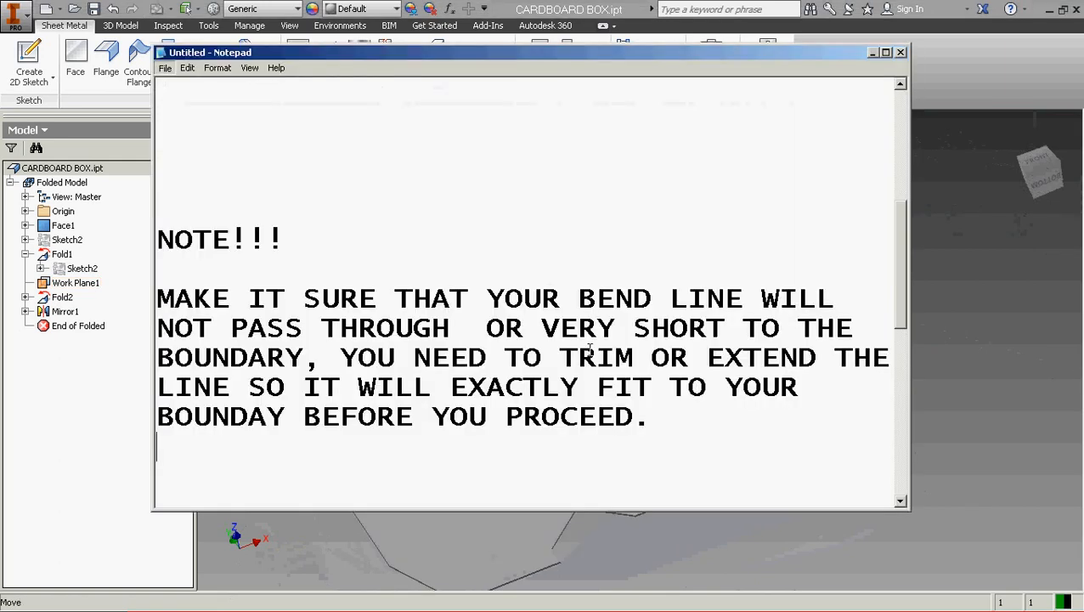
Read the closing Notepad tips ending with 'Good luck', then return to the Inventor model.
scroll(down, 3)
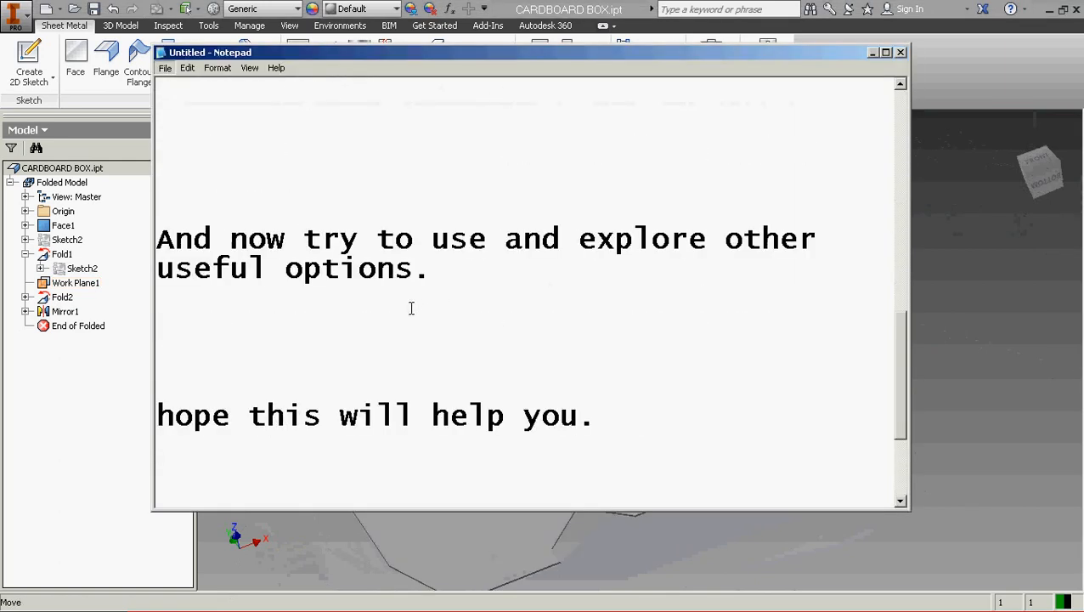
drag(157, 238, 432, 270)
text(Good luck)
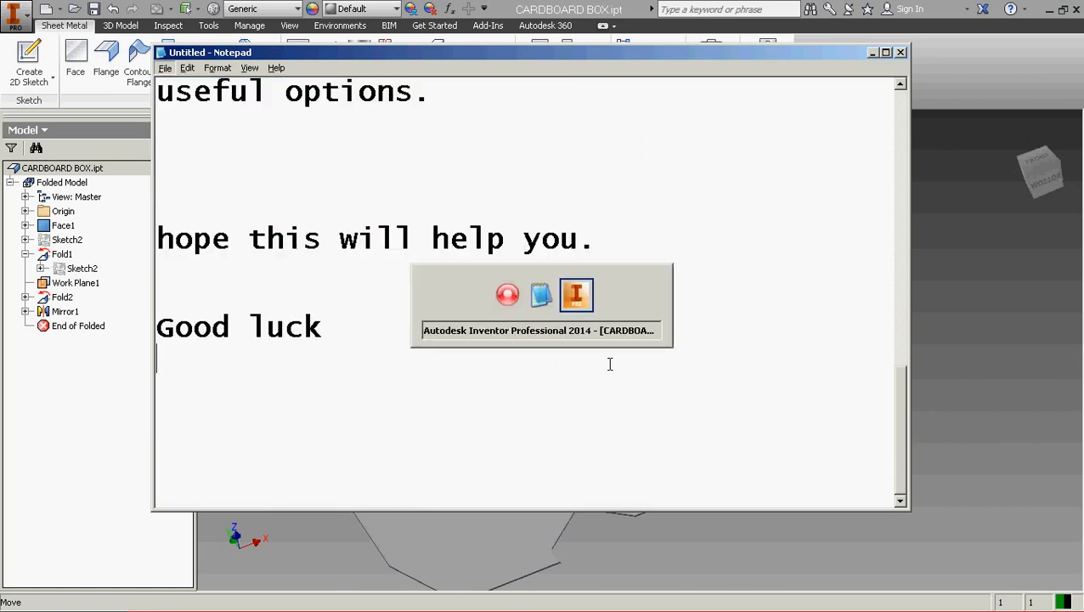
click(576, 295)
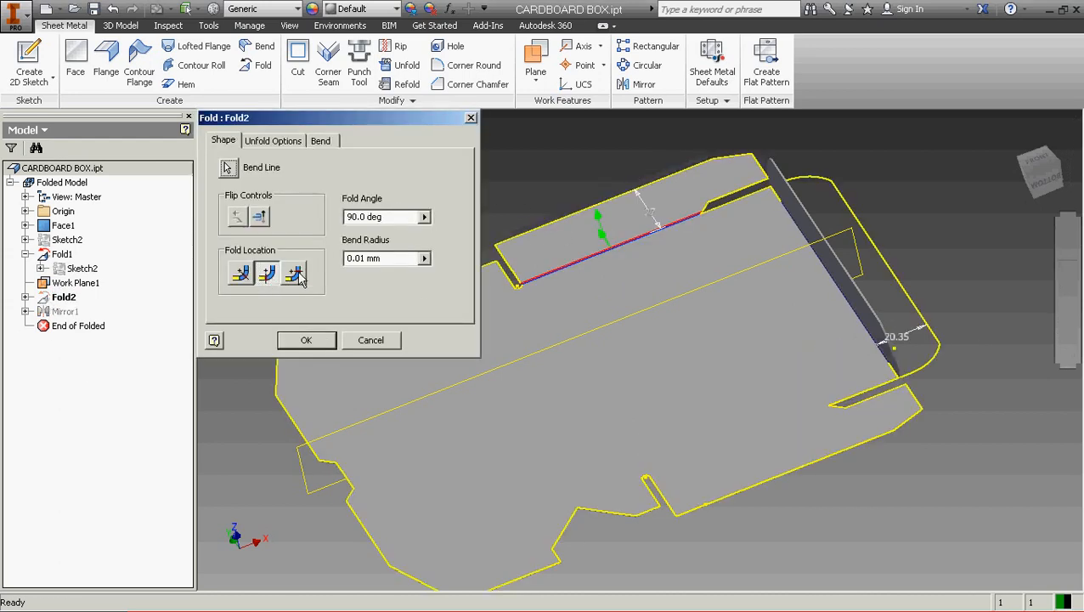
Flip Fold2's bend direction at 90° so Mirror1 rebuilds, and check the folded flaps.
click(293, 272)
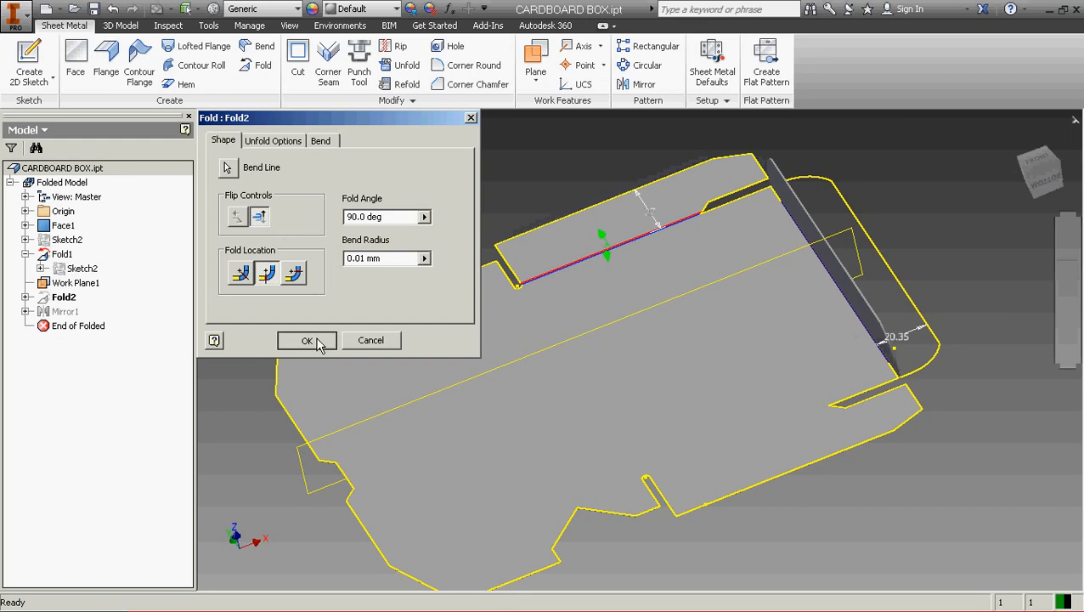
click(307, 340)
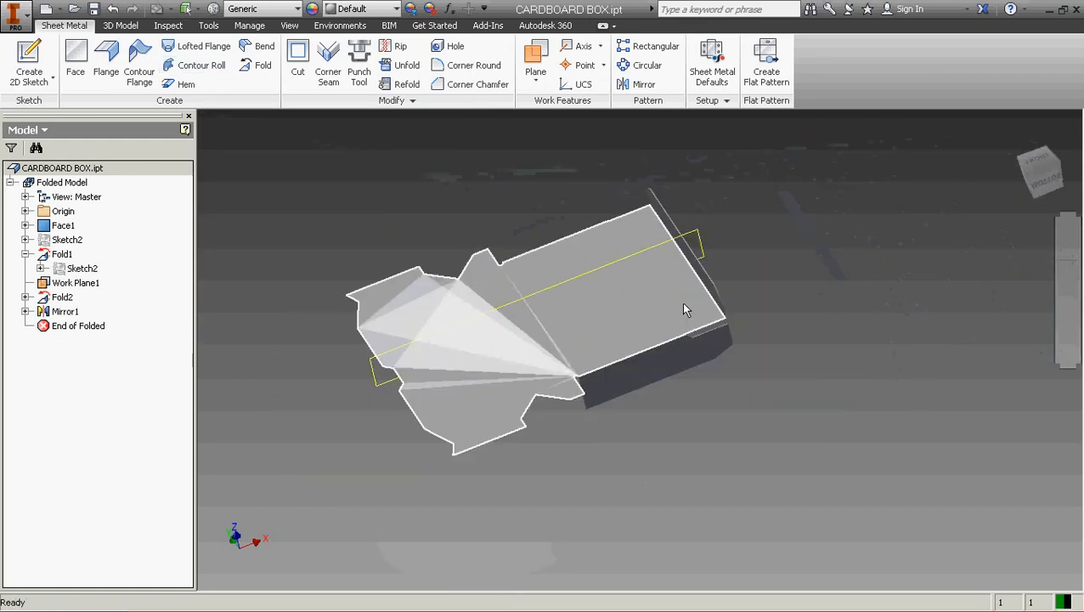
drag(686, 309, 567, 319)
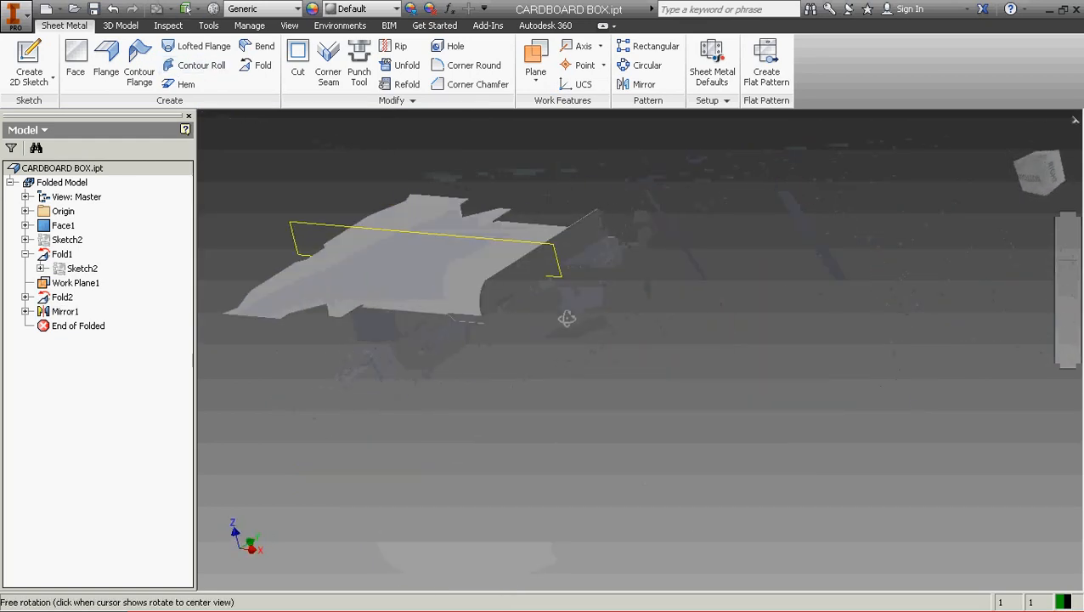